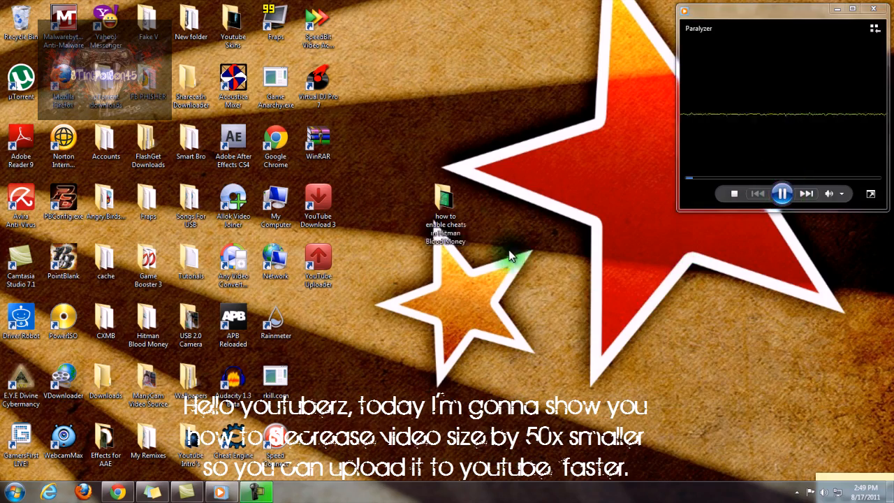
Open the desktop folder holding the 413 MB Hitman Blood Money cheats AVI.
click(444, 210)
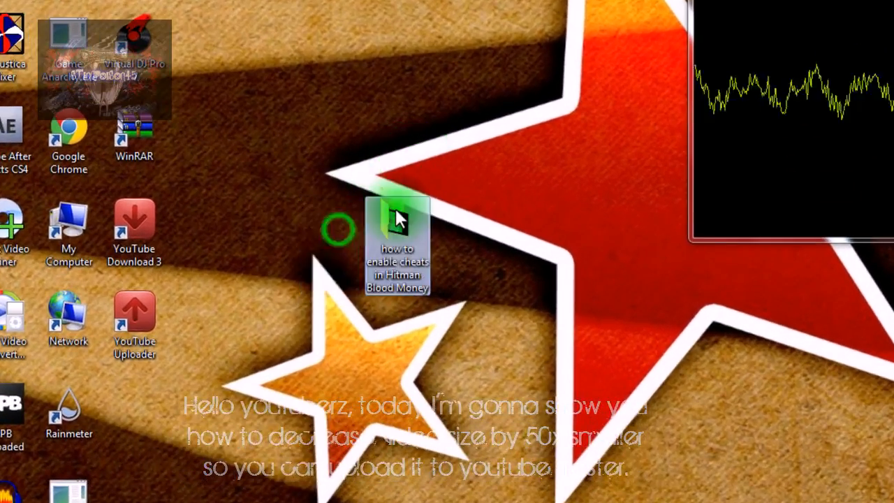
double_click(396, 244)
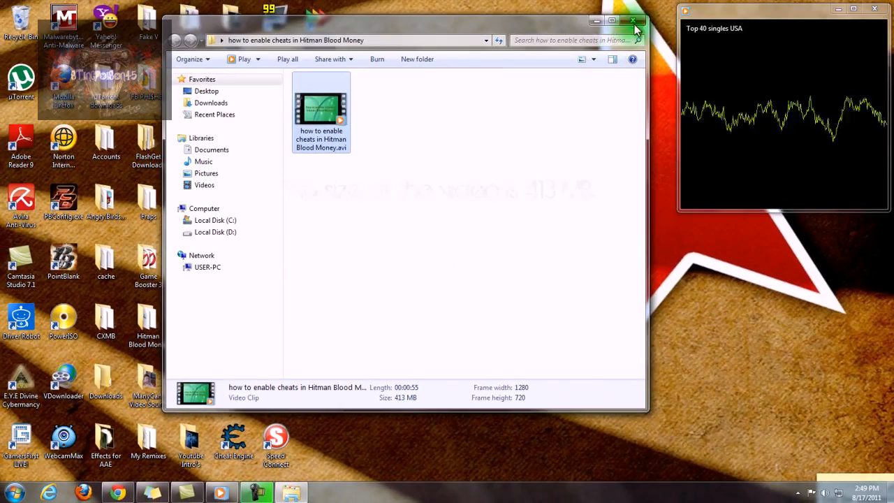
Close Explorer and launch Any Video Converter Professional from its desktop shortcut.
click(634, 21)
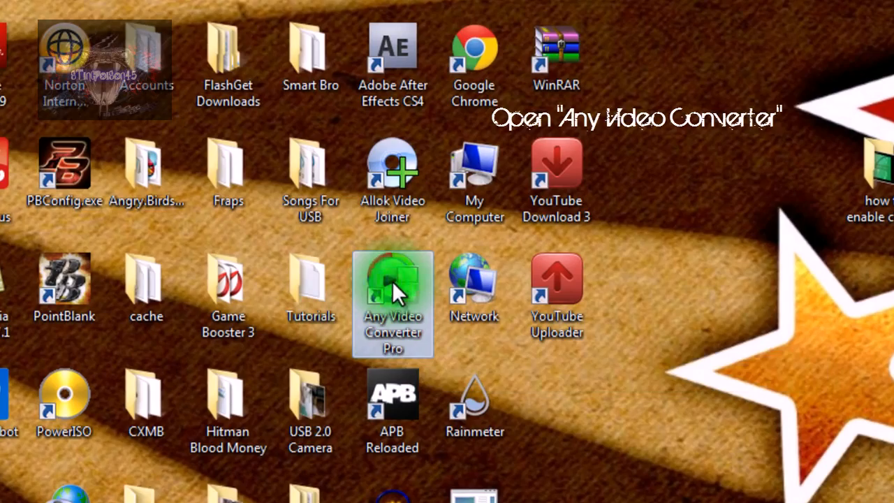
double_click(391, 282)
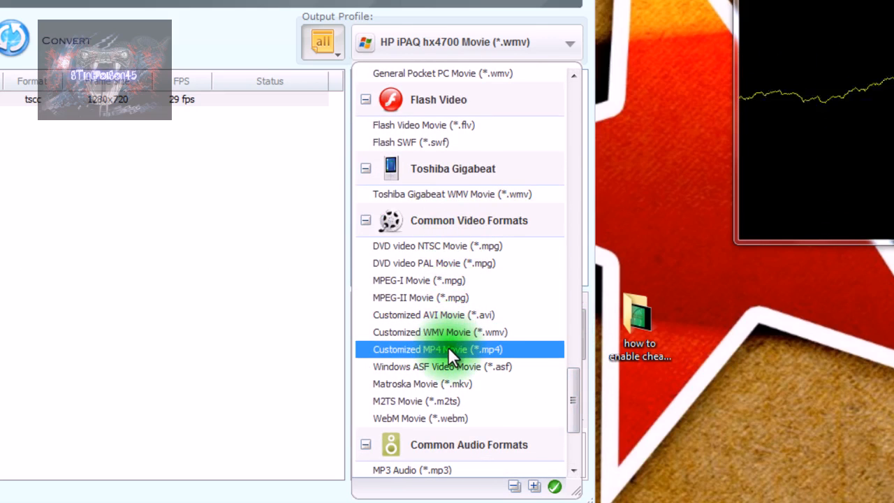
Choose Customized MP4 Movie output with x264 codec, original frame size and 2-pass encoding.
click(438, 349)
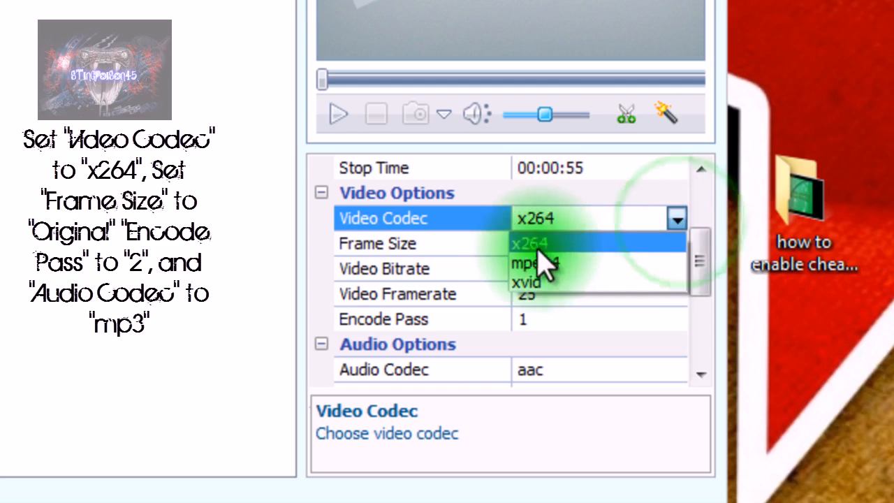
click(531, 243)
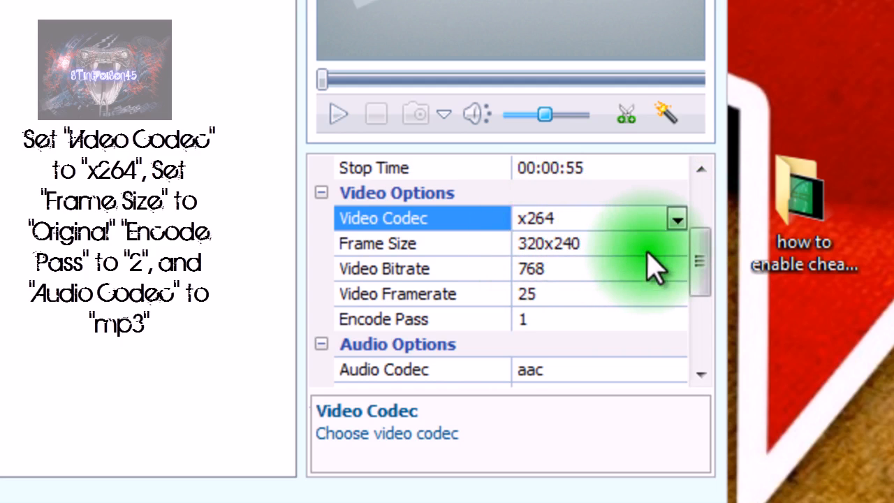
click(676, 243)
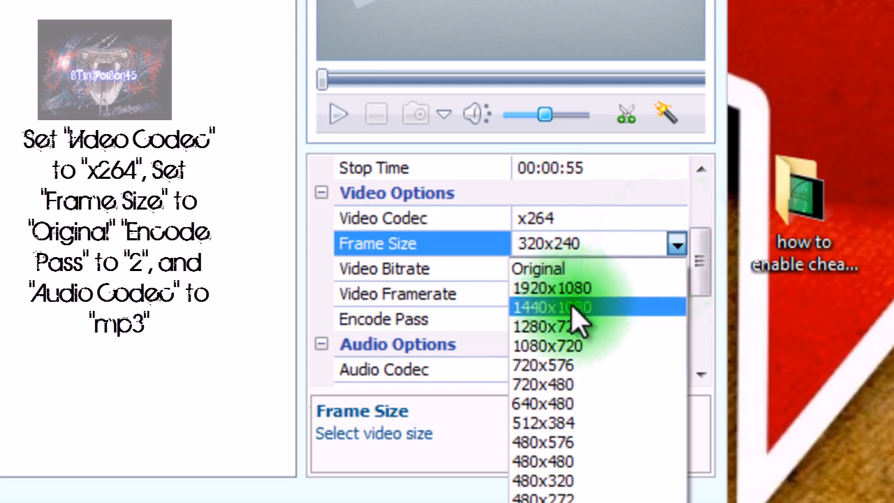
click(538, 269)
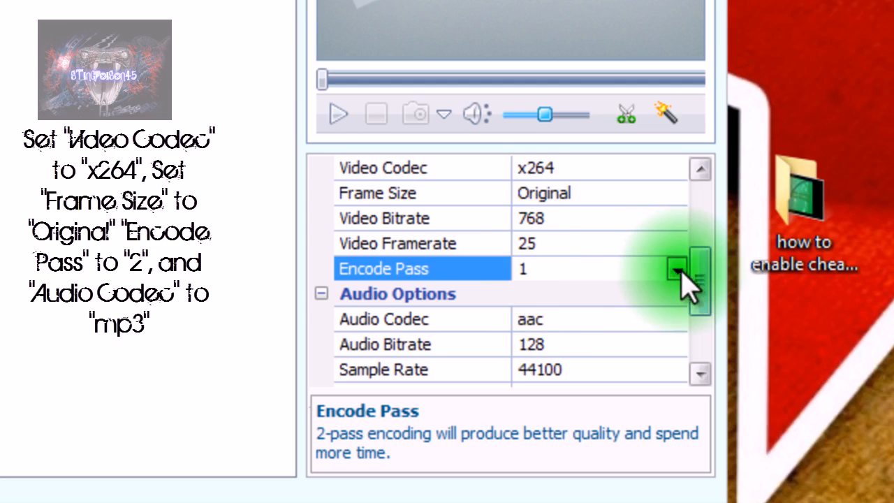
click(676, 268)
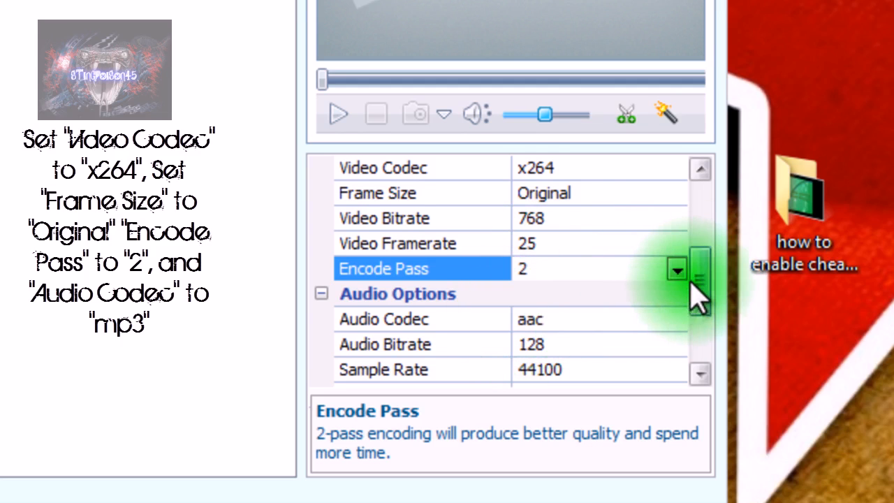
Set the output audio codec to mp3.
scroll(down, 3)
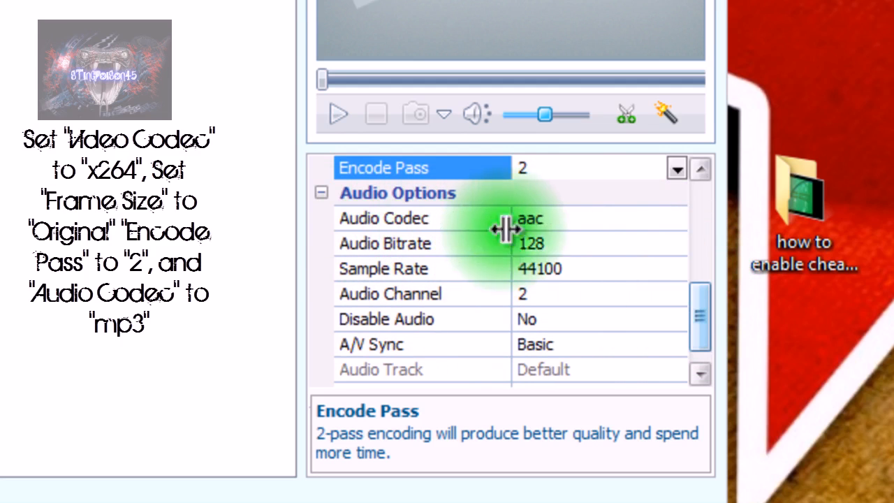
click(676, 218)
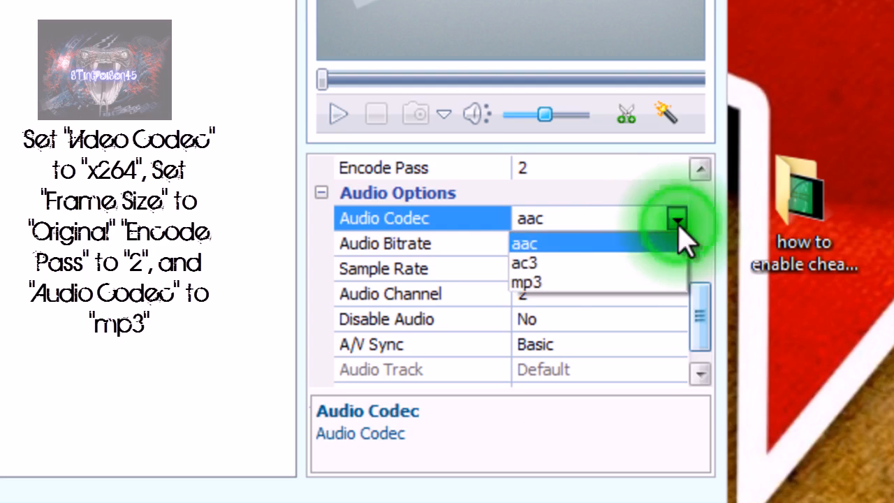
click(525, 282)
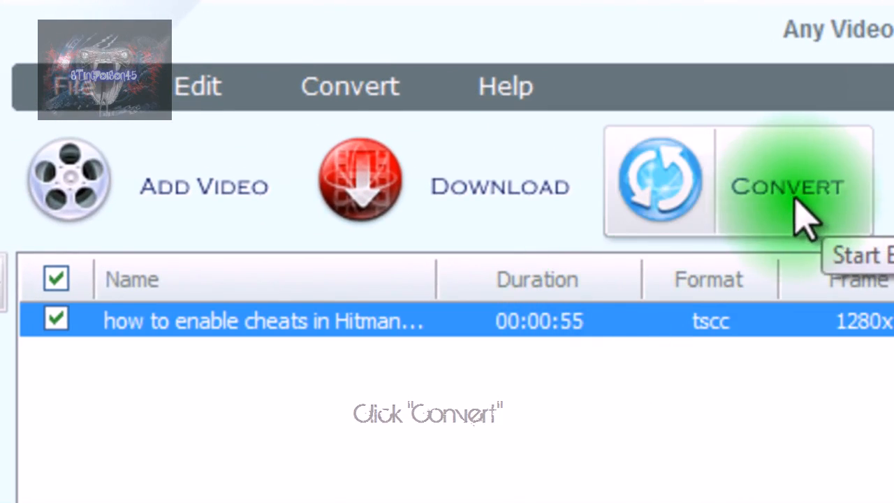
Convert the Hitman cheats recording through both passes, then set the converter aside.
click(785, 184)
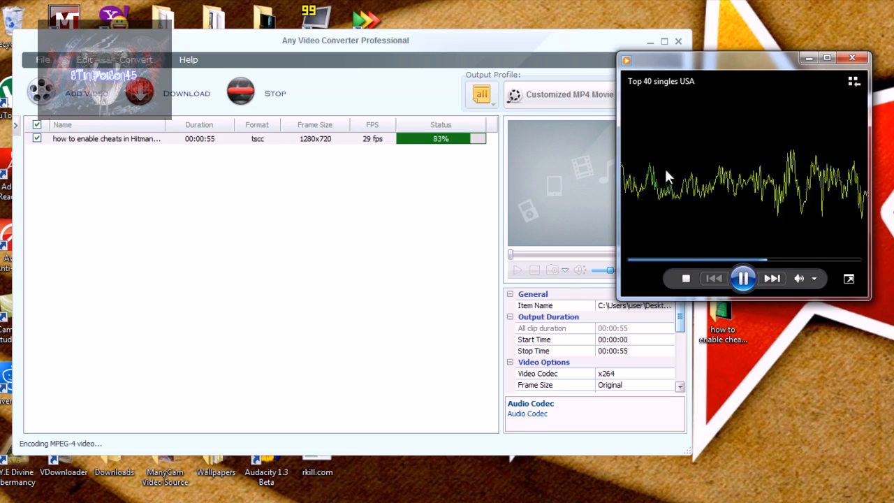
click(342, 216)
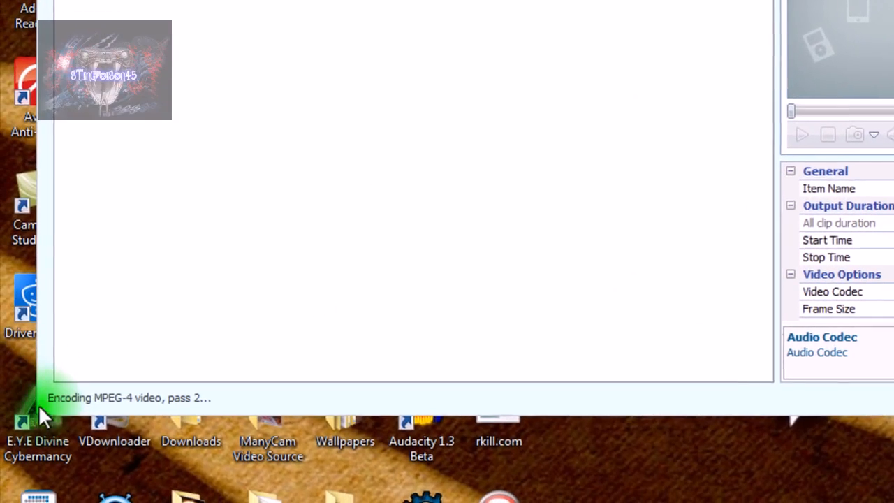
mouse_move(216, 412)
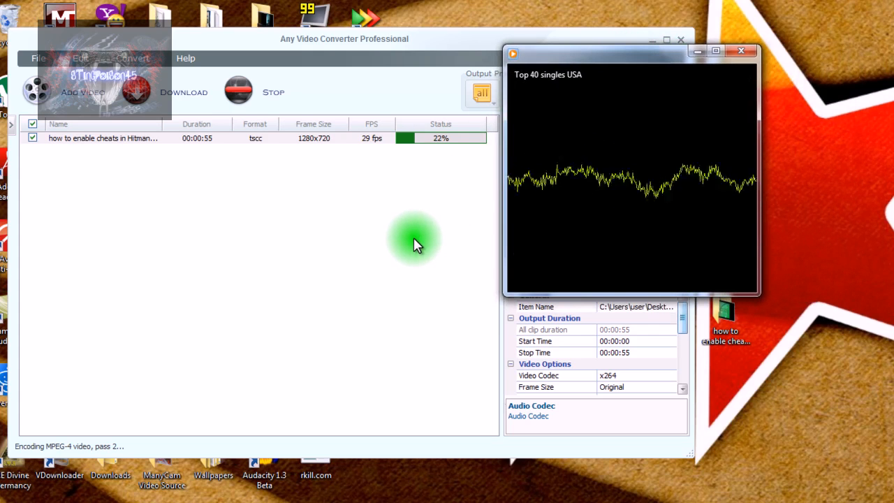
mouse_move(440, 235)
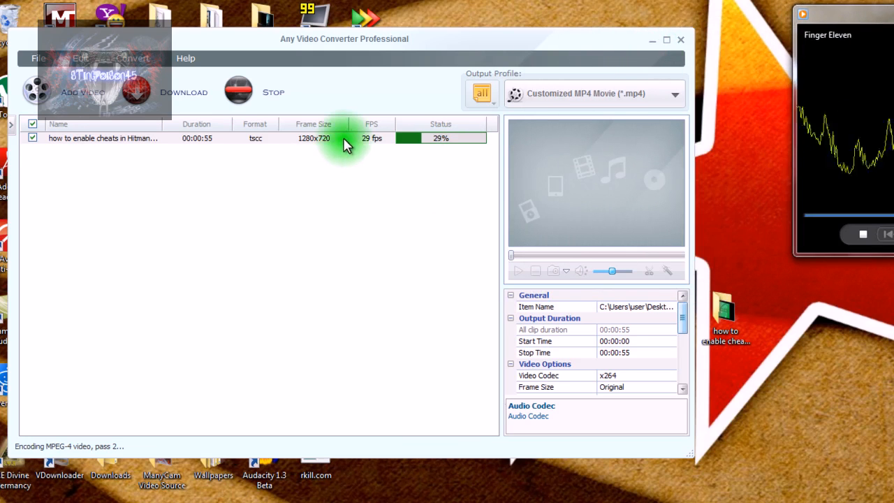
click(104, 138)
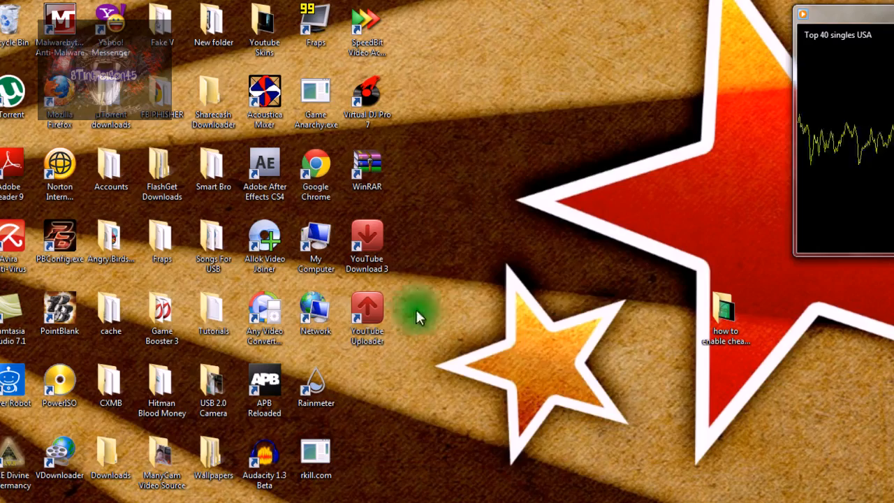
Browse Documents > Any Video Converter Professional > MP4 and check the converted video, now 5.88 MB.
scroll(down, 3)
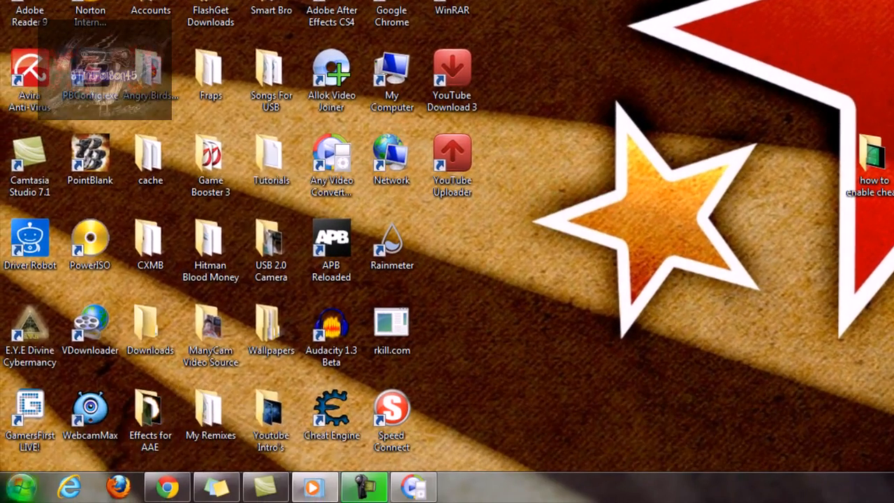
click(20, 486)
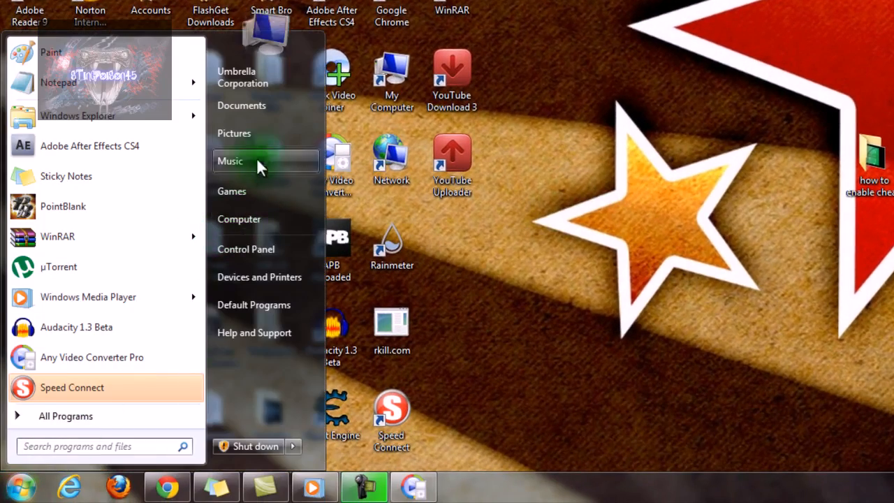
click(240, 105)
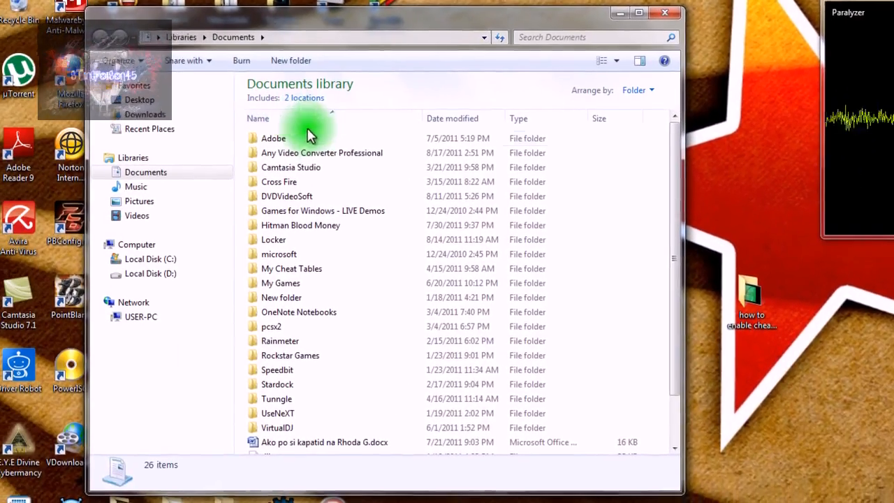
double_click(321, 153)
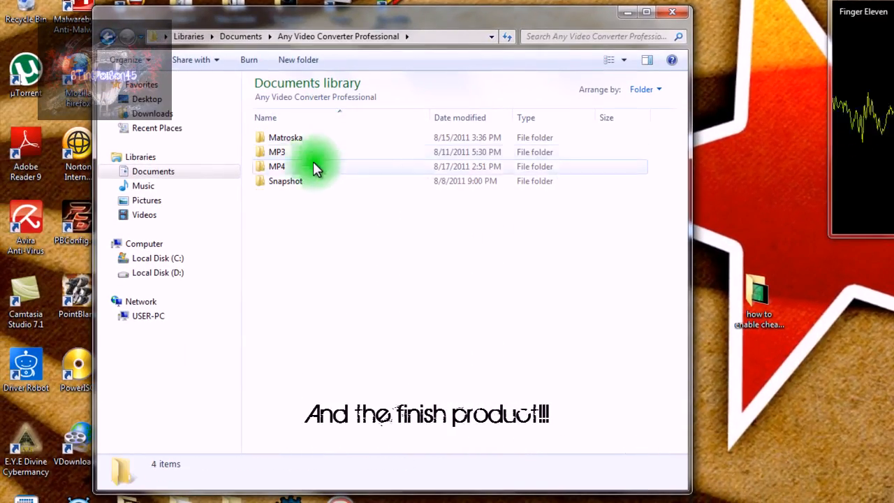
double_click(276, 167)
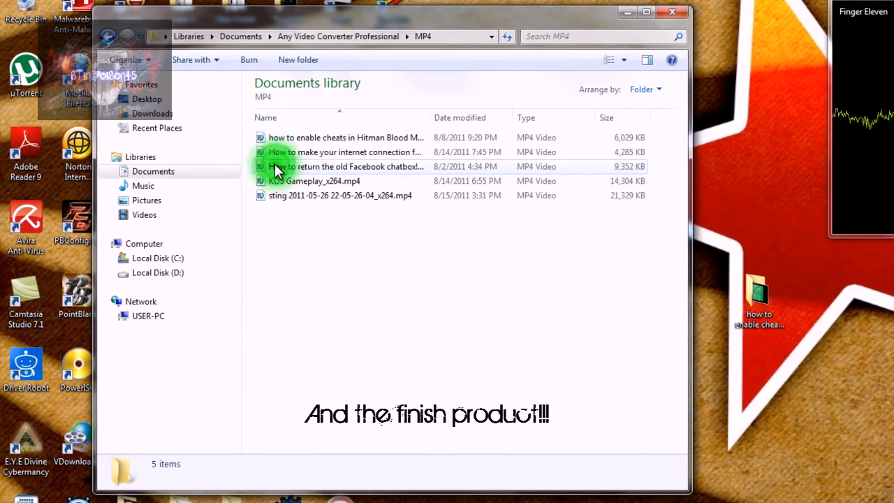
click(346, 137)
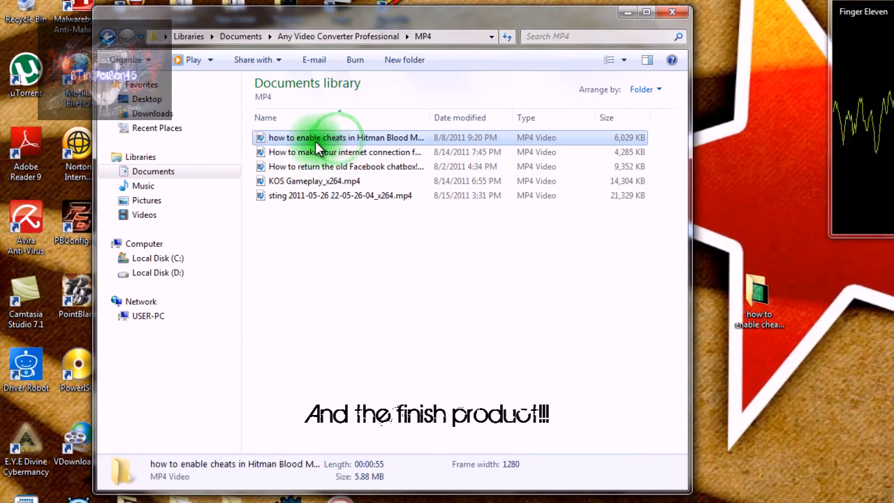